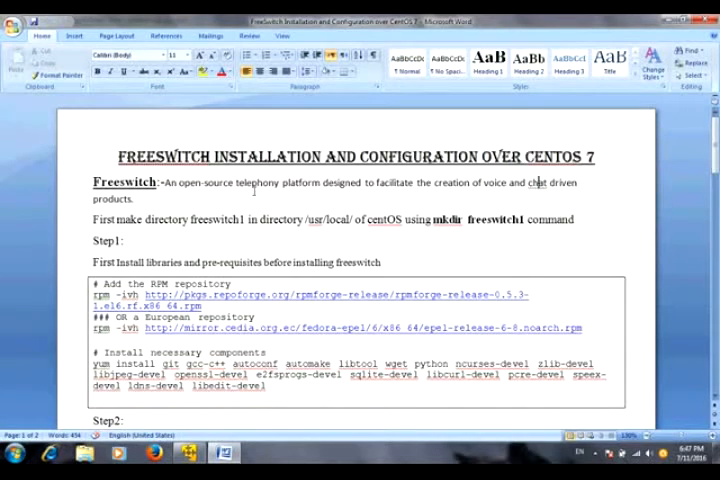
Change into /usr/local, list its contents, and create the freeswitch1 directory.
scroll("down", 3)
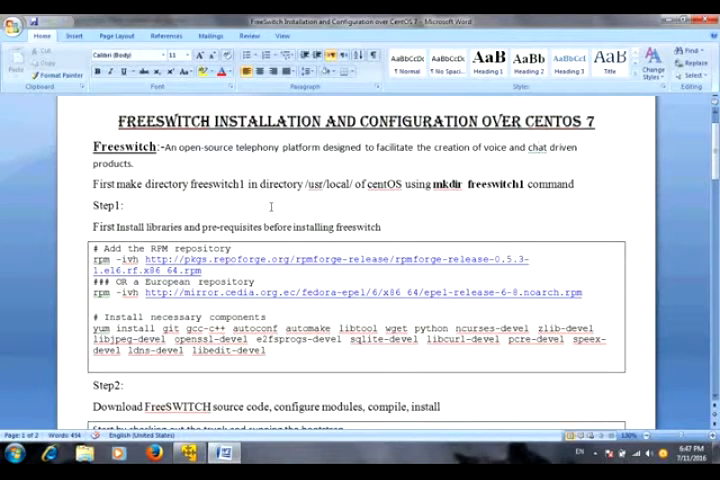
scroll("down", 3)
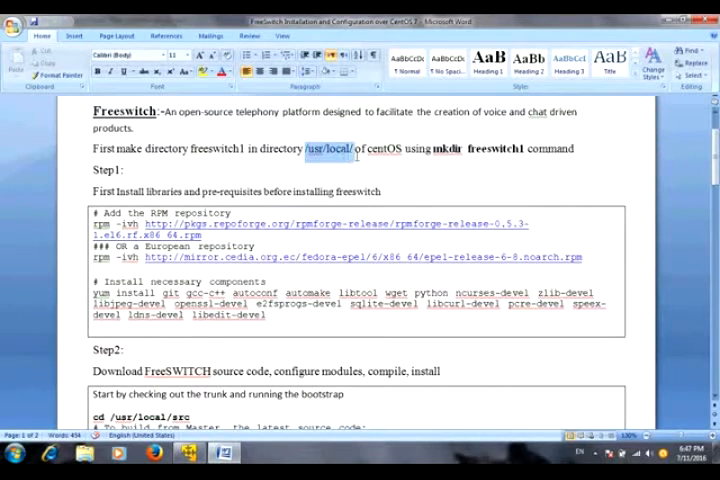
right_click(350, 156)
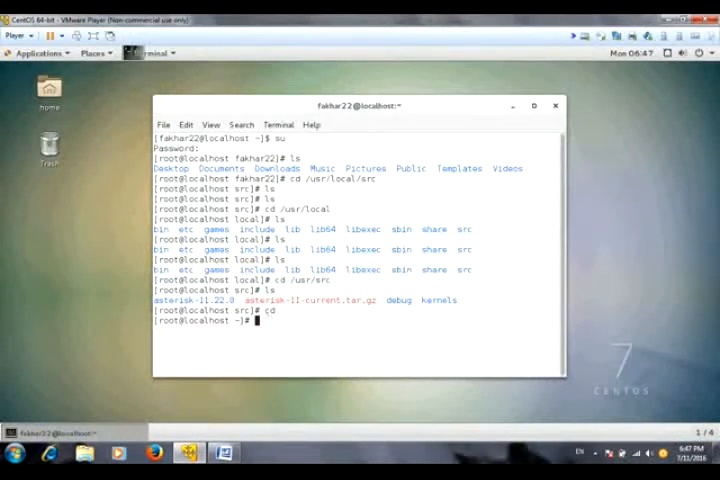
type("cd")
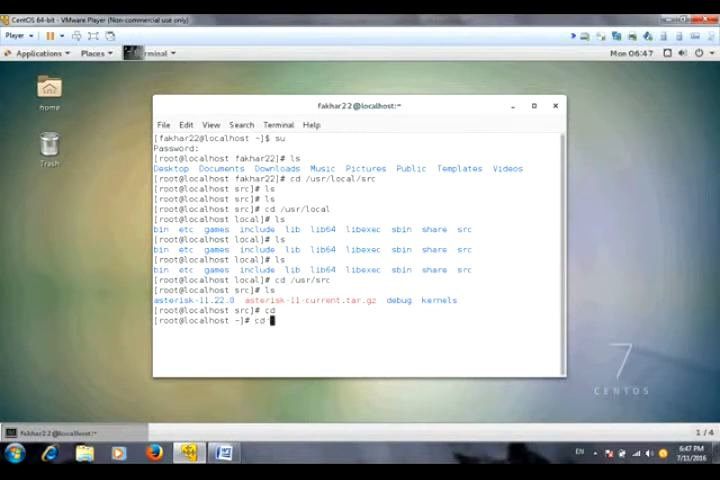
type("/usr/")
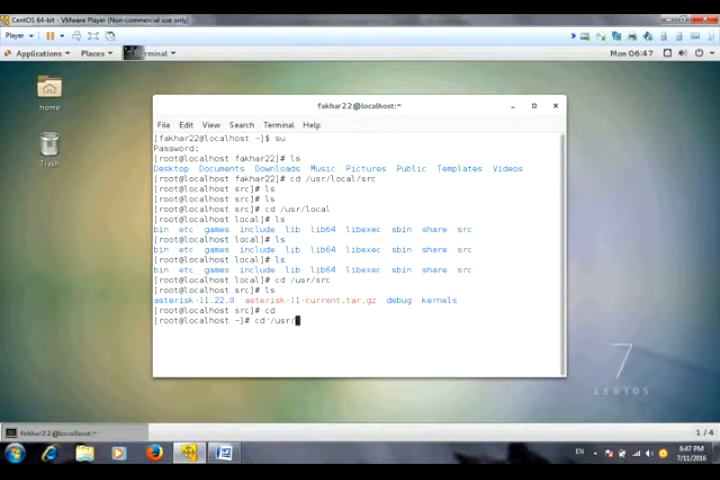
key("Return")
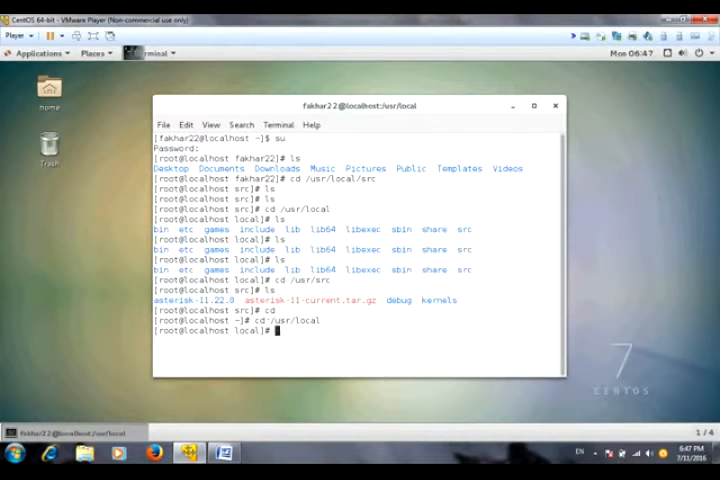
type("ls")
type("mkdir /")
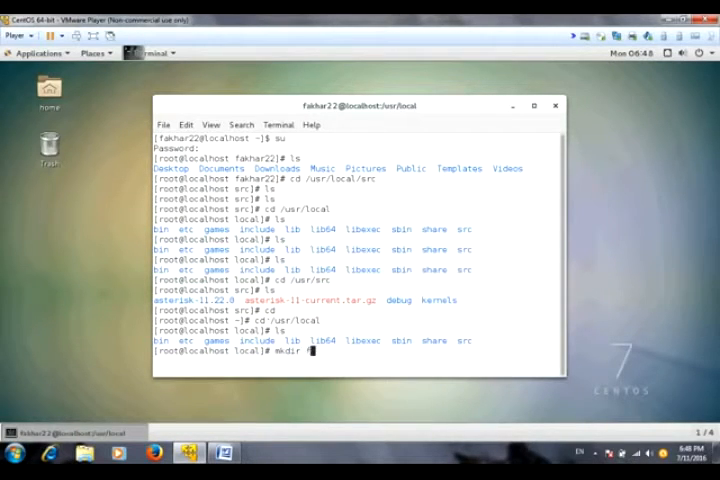
type("free")
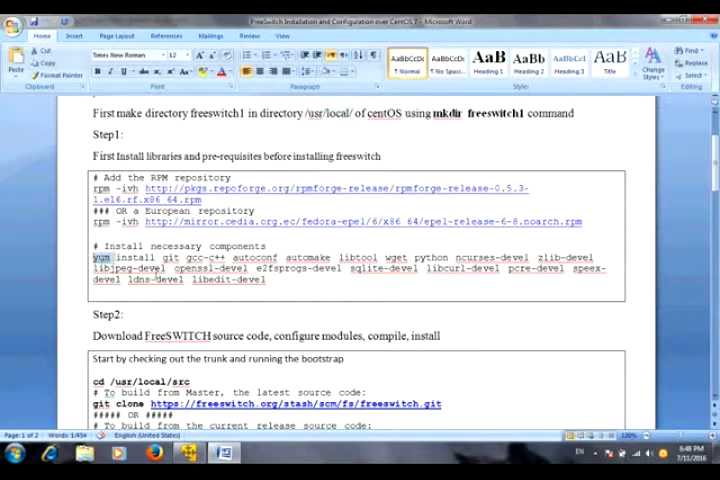
Run the guide's yum install command for the FreeSWITCH prerequisite libraries.
left_click_drag(92, 256, 264, 280)
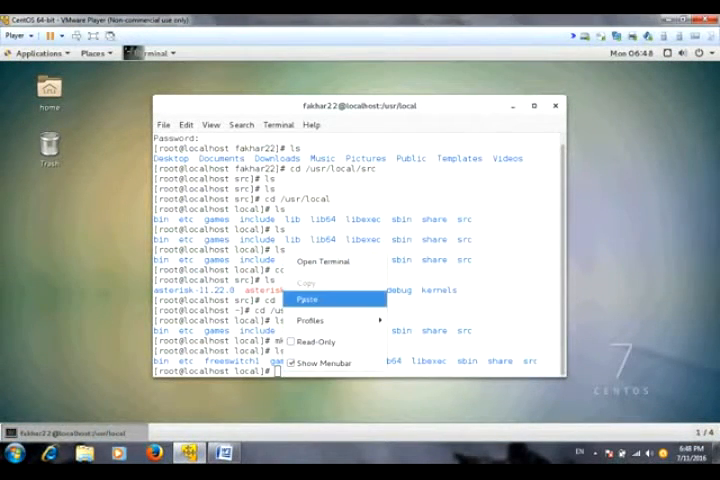
left_click(308, 300)
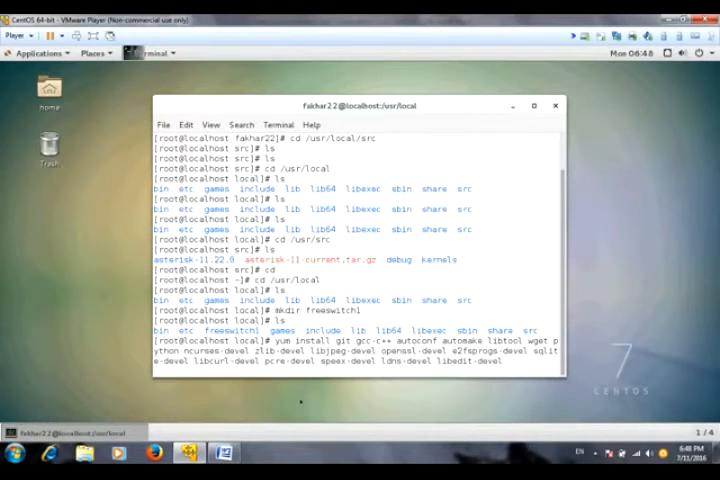
key("Return")
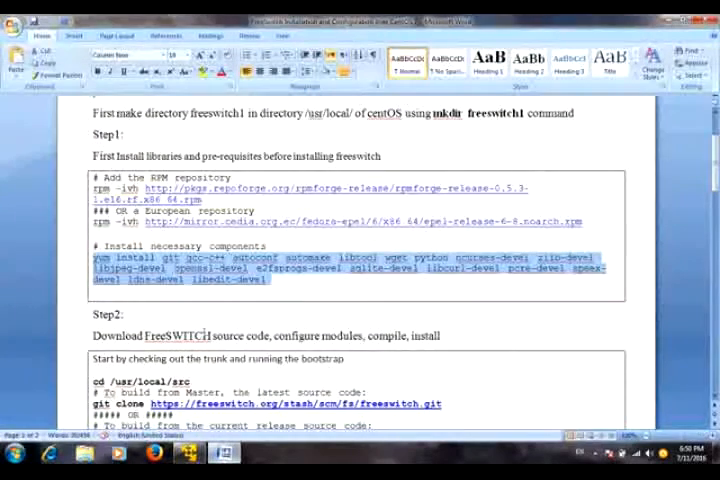
Scroll the Word guide through Steps 2 and 3 to the extended yum install command.
scroll("down", 3)
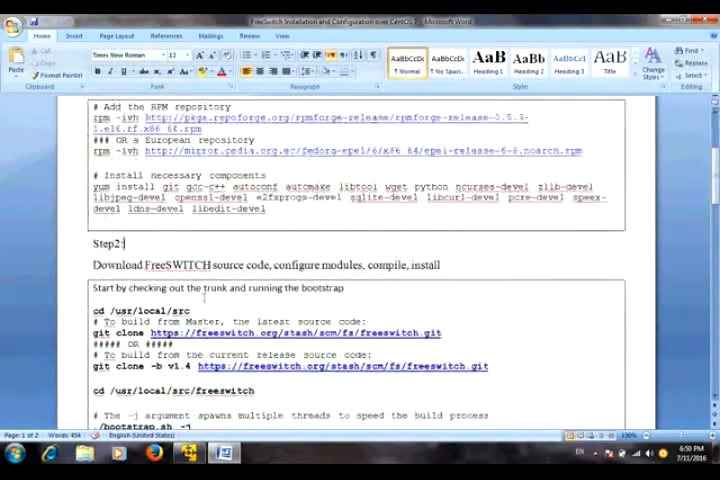
scroll("down", 3)
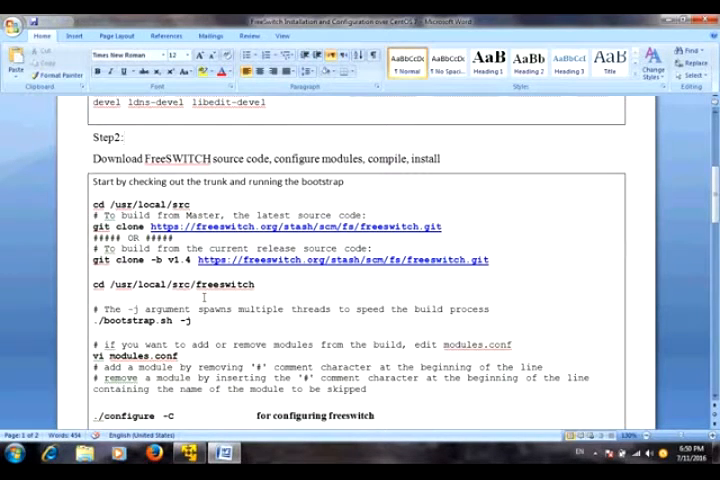
left_click(116, 36)
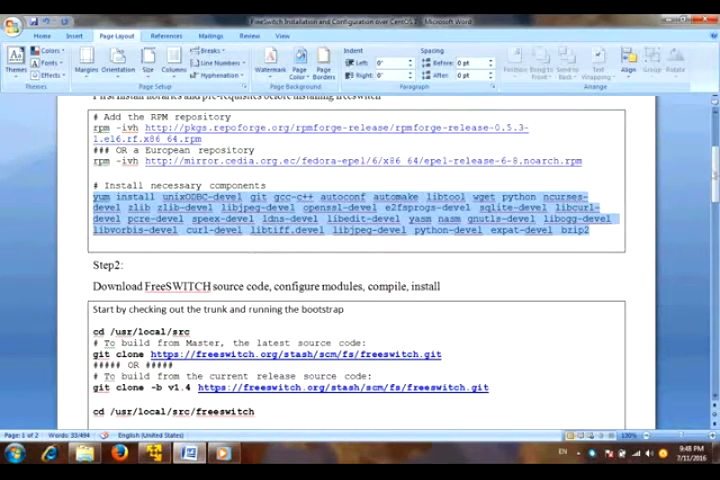
scroll("down", 3)
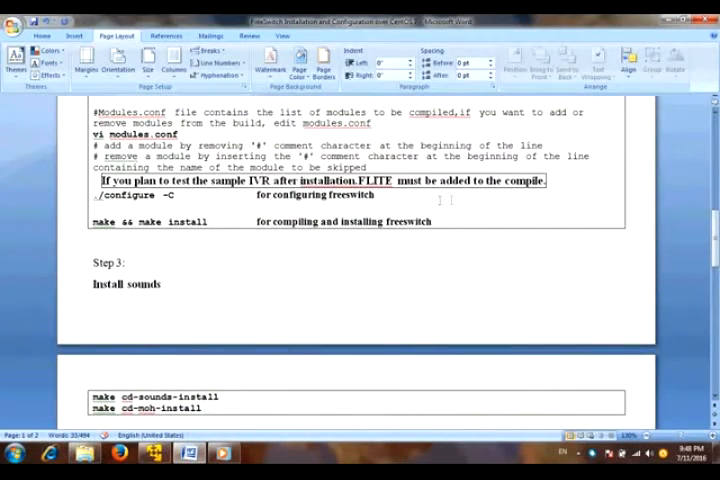
scroll("up", 3)
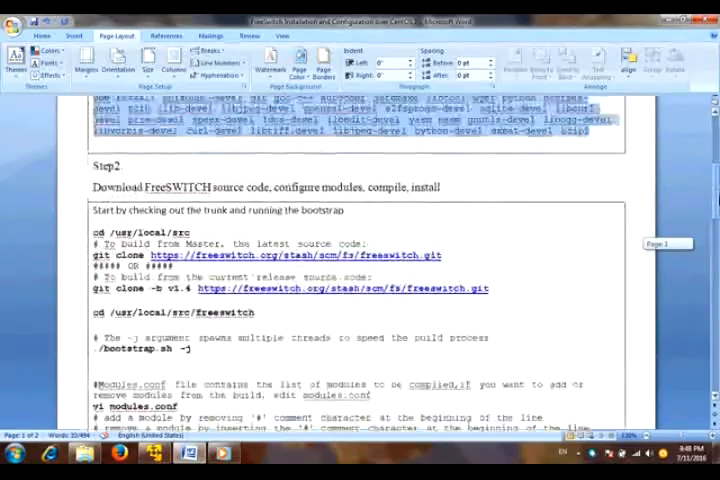
scroll("up", 3)
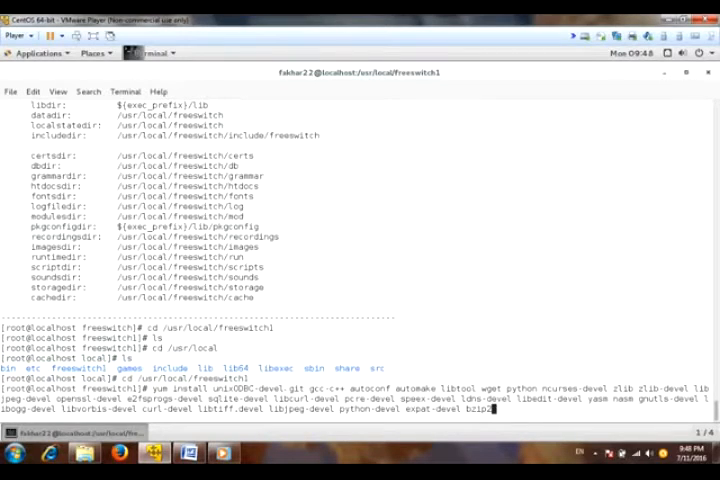
Confirm the yum install of libvorbis-devel, unixODBC-devel and other devel packages with y, then reboot.
scroll("down", 3)
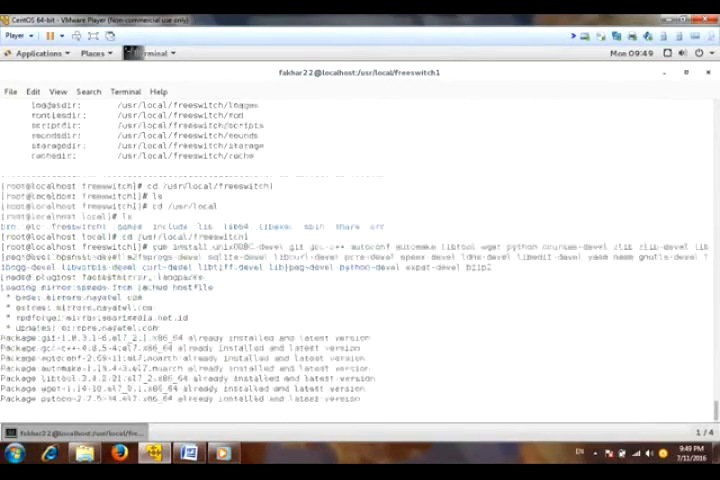
scroll("down", 3)
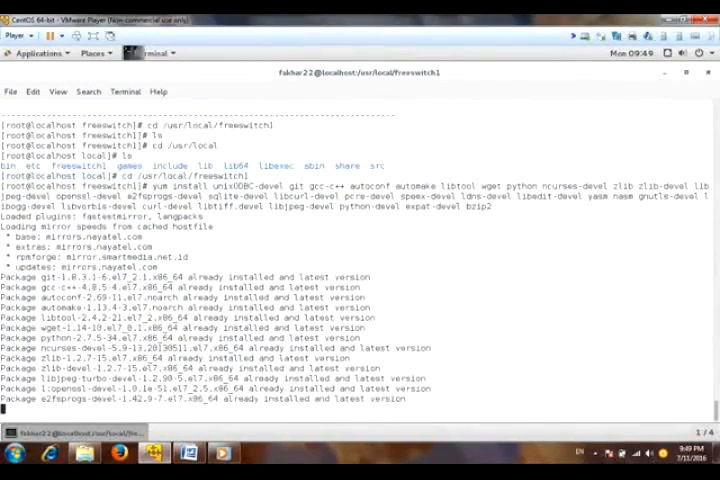
scroll("down", 3)
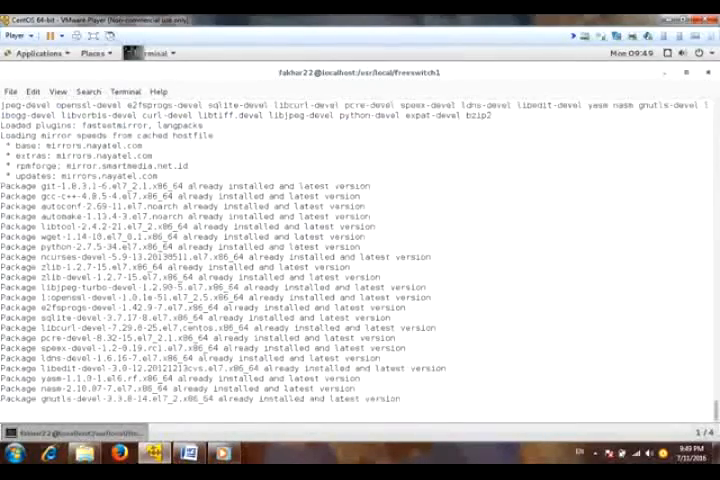
scroll("down", 3)
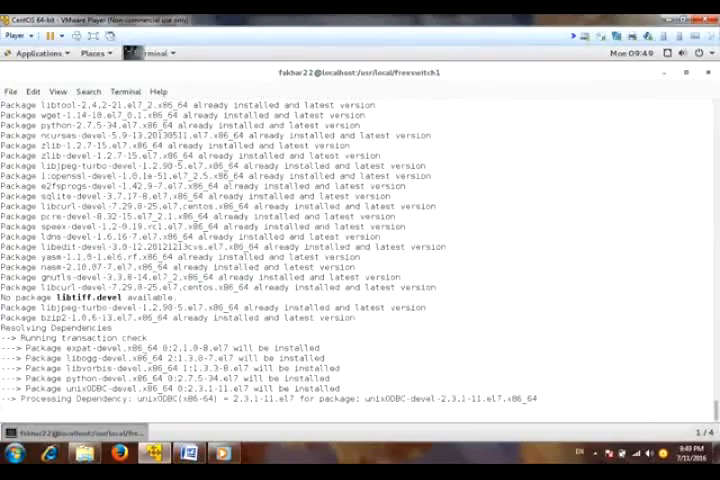
scroll("down", 3)
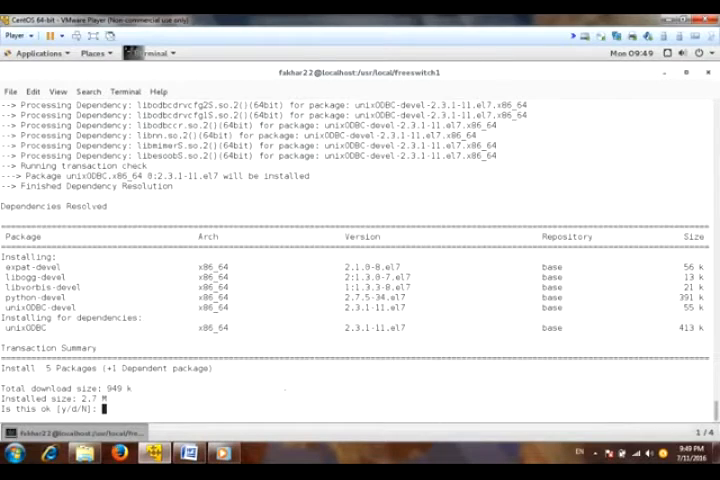
type("y")
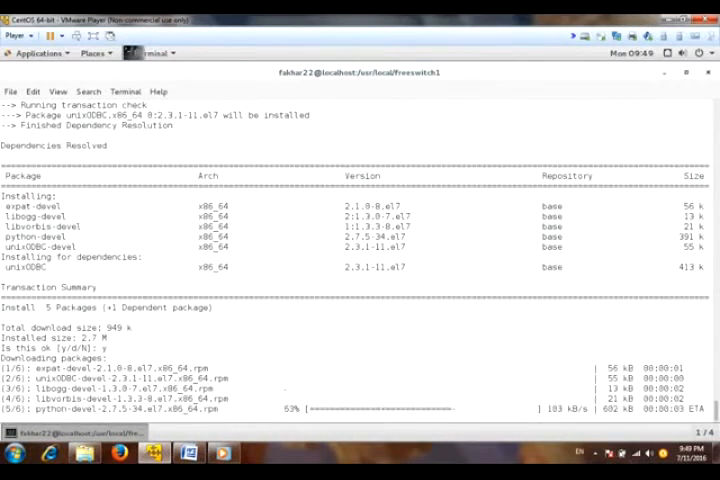
scroll("down", 3)
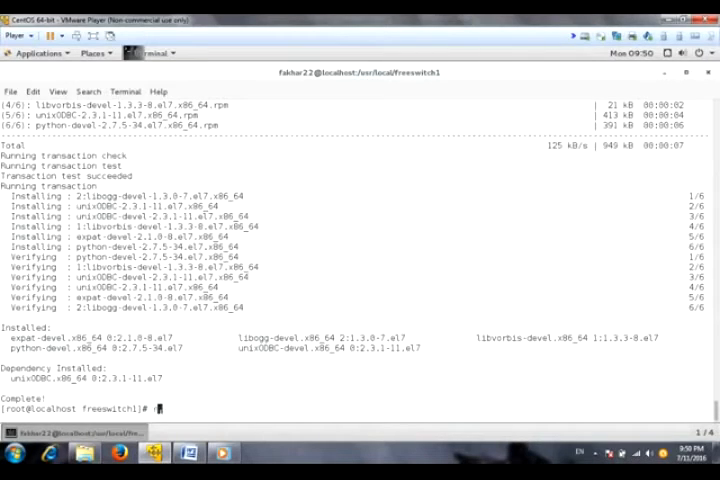
type("reboot")
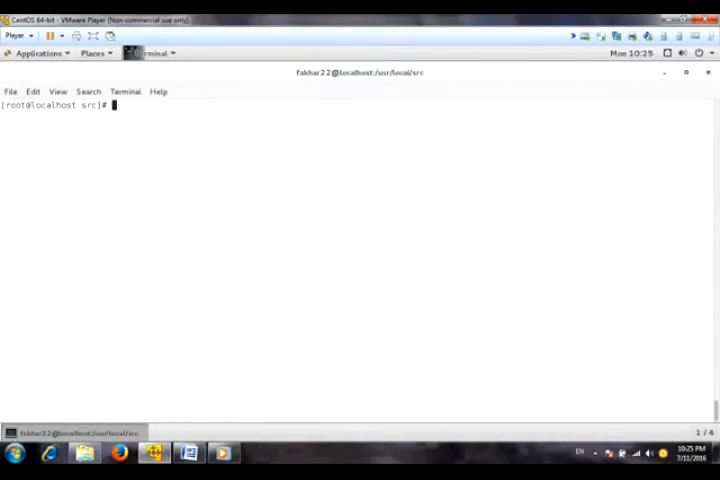
Clone the FreeSWITCH v1.4 branch from freeswitch.org/stash/scm/fs/freeswitch.git into /usr/local/src.
left_click(188, 452)
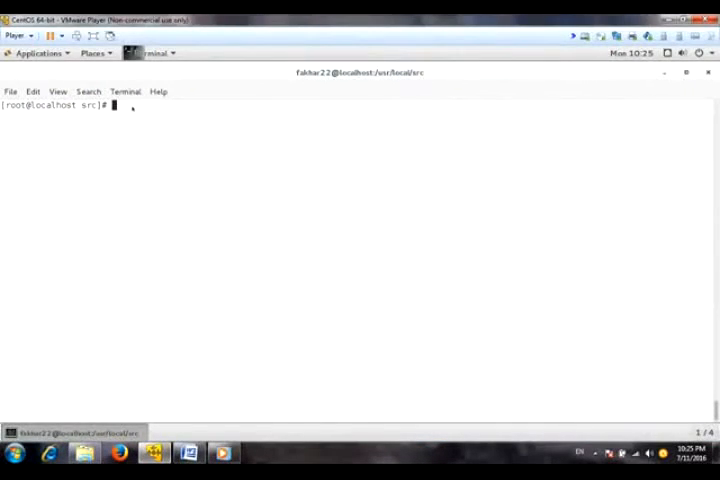
type("git clone -b v1.4 https://freeswitch.org/stash/scm/fs/freeswitch.git")
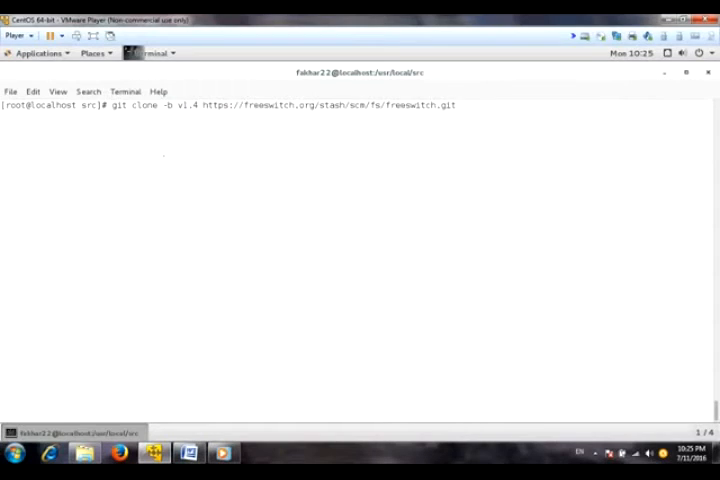
key("Return")
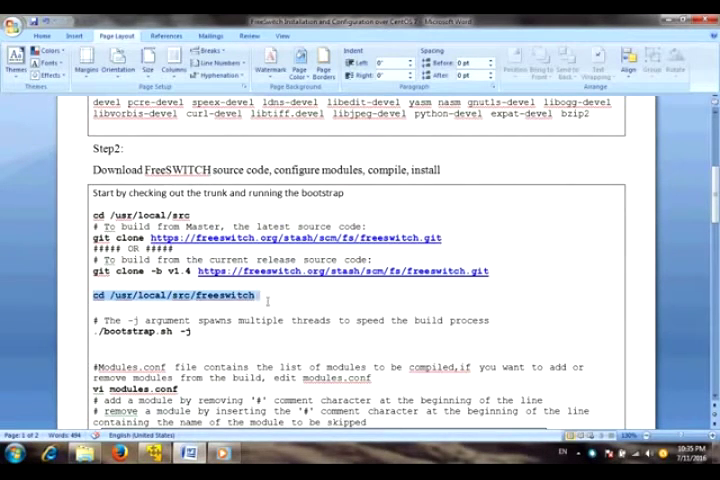
Change into /usr/local/src/freeswitch using the cd command from the notes.
right_click(180, 294)
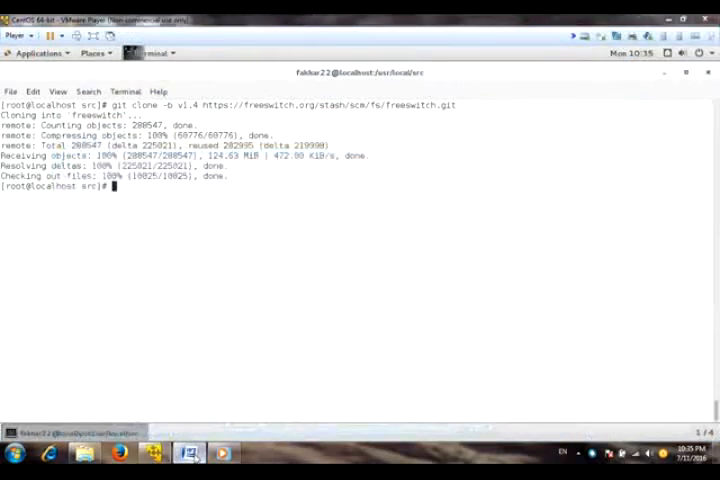
right_click(132, 196)
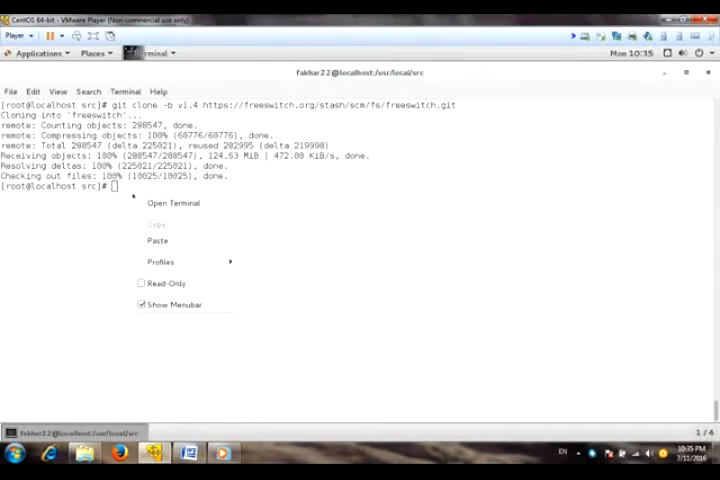
left_click(156, 240)
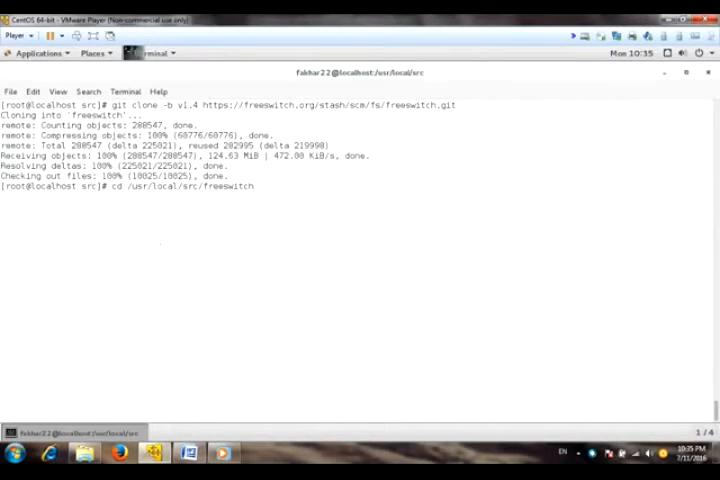
key("Return")
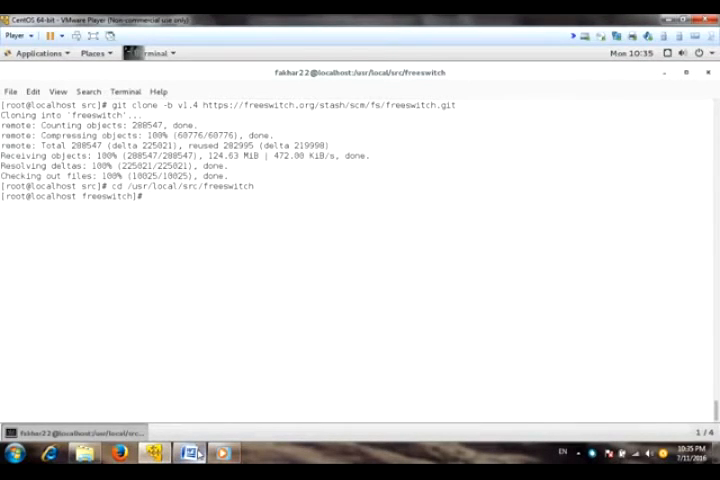
Run ./bootstrap.sh -j copied from the Word notes in the freeswitch source folder.
left_click(188, 452)
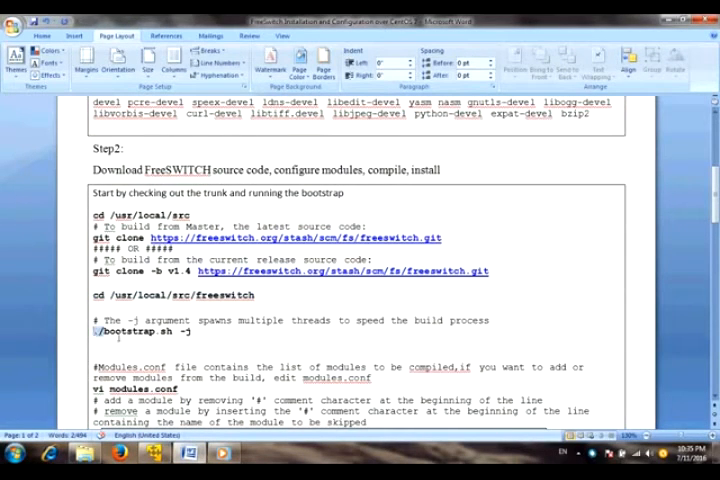
double_click(144, 332)
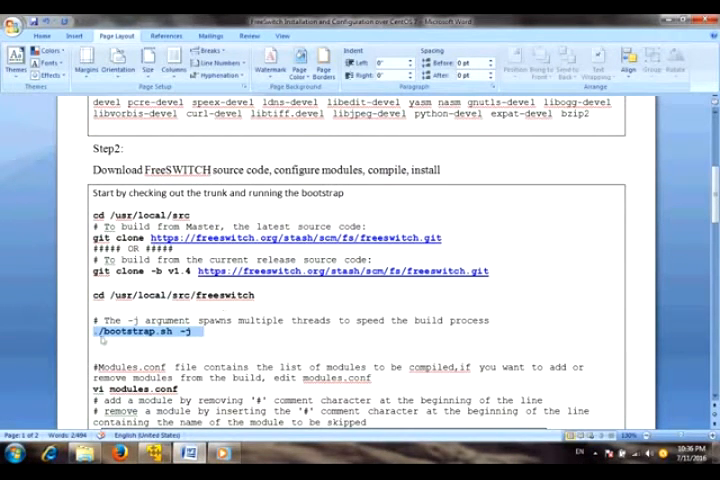
left_click(204, 336)
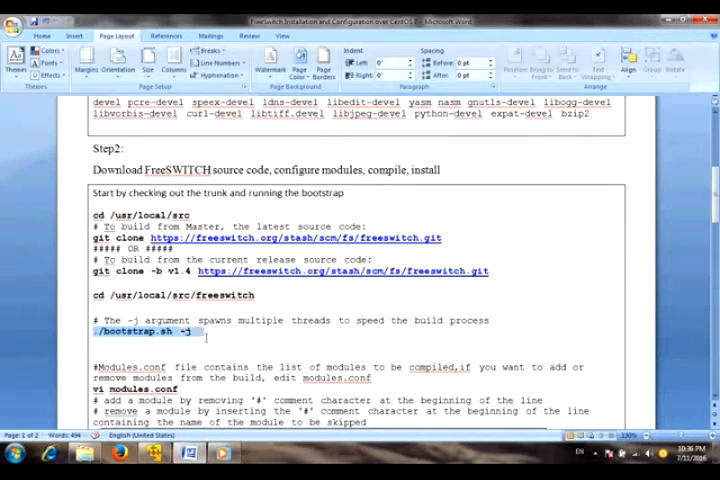
right_click(150, 332)
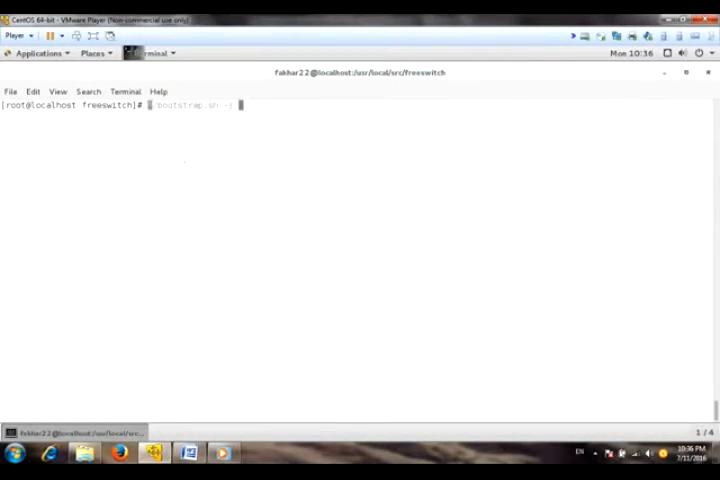
key("Return")
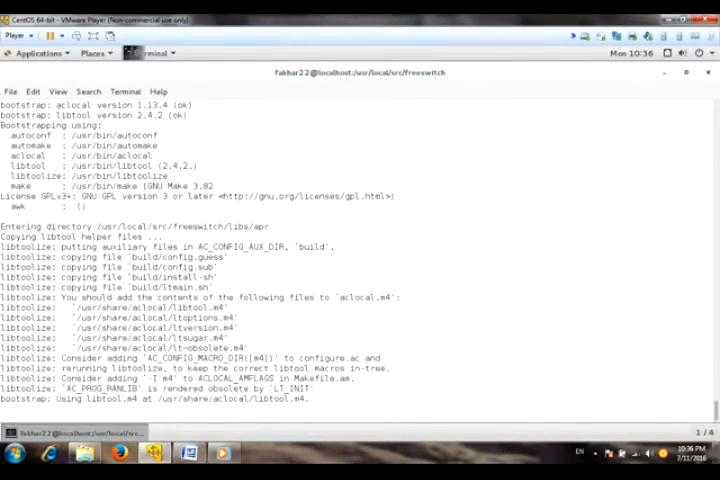
After bootstrap finishes, paste the guide's command to open modules.conf in vi.
scroll("down", 3)
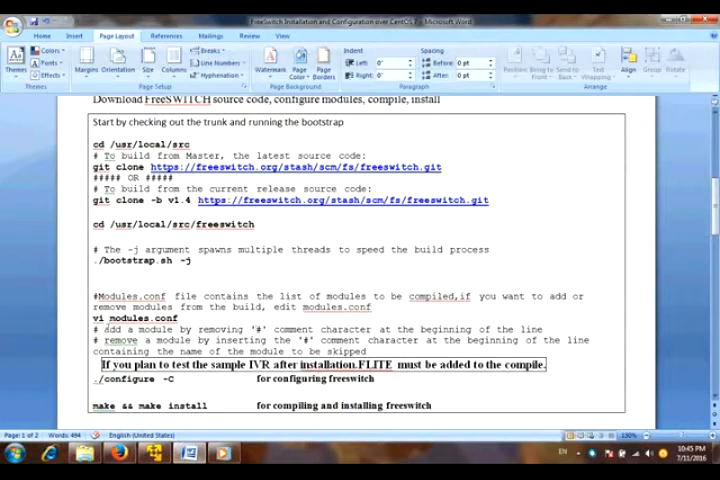
left_click(154, 452)
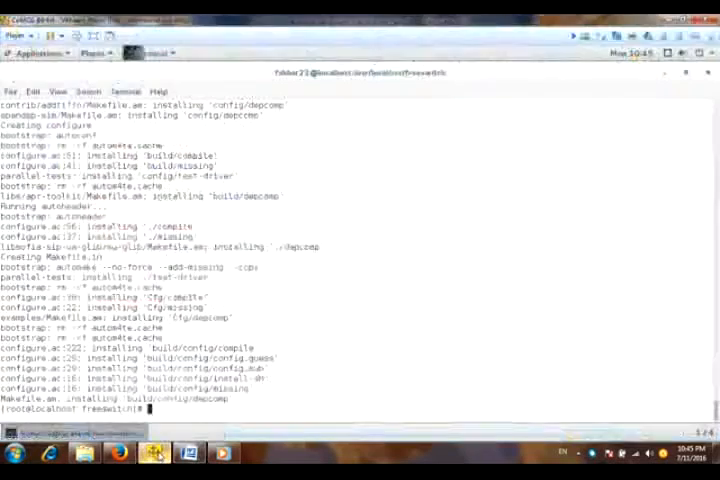
right_click(190, 350)
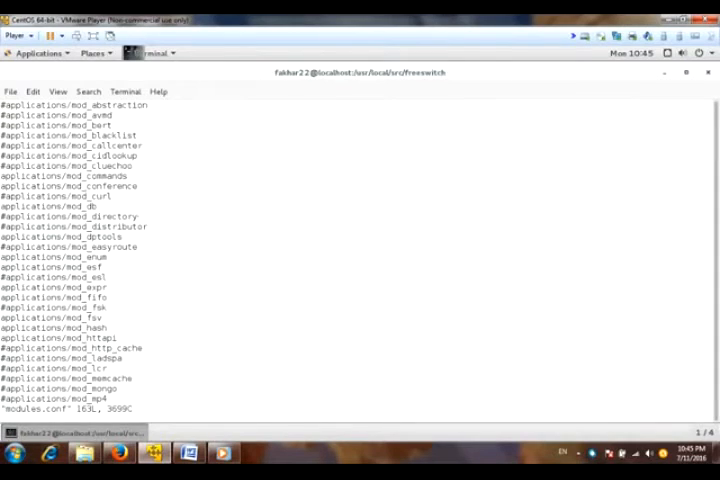
Uncomment #asr_tts/mod_flite in modules.conf with vi and save with :wq.
key("i")
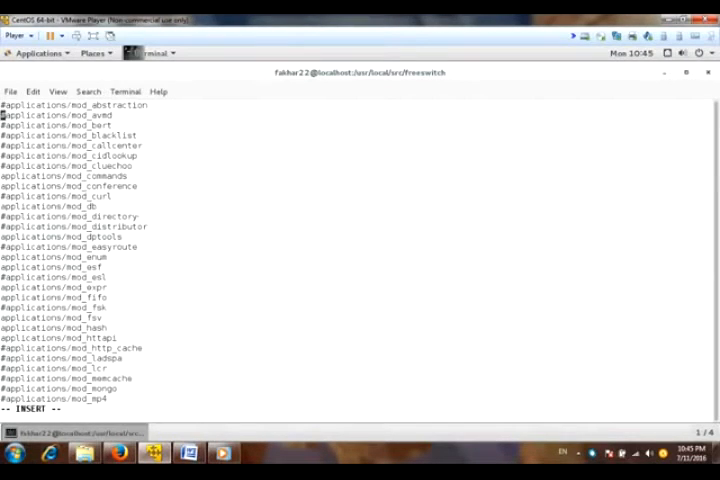
scroll("down", 3)
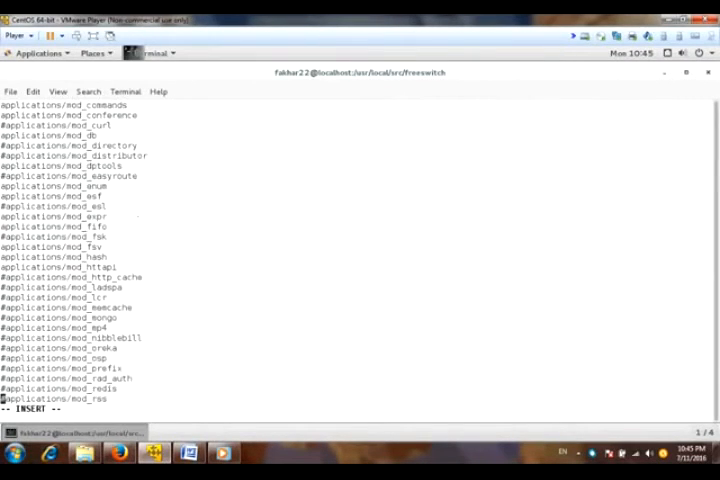
scroll("down", 3)
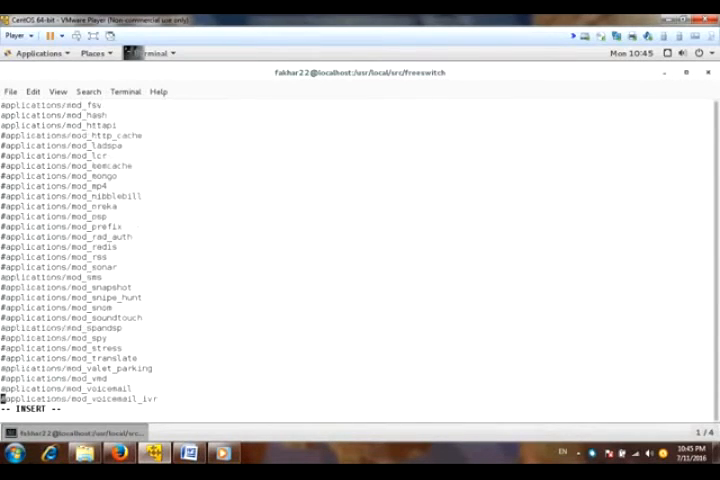
scroll("down", 3)
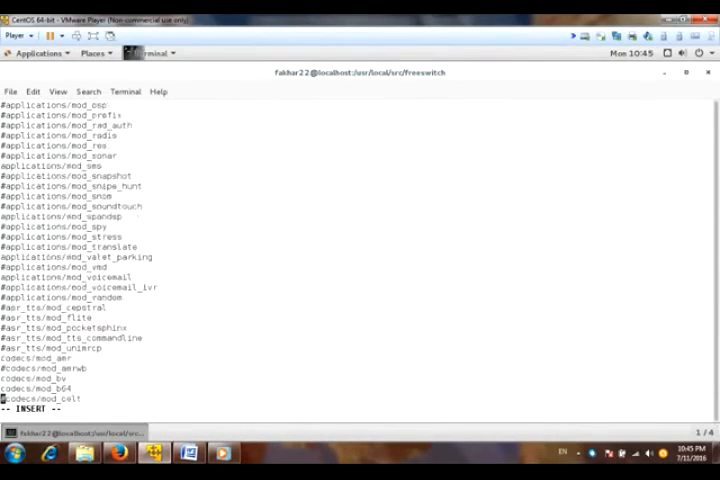
scroll("down", 3)
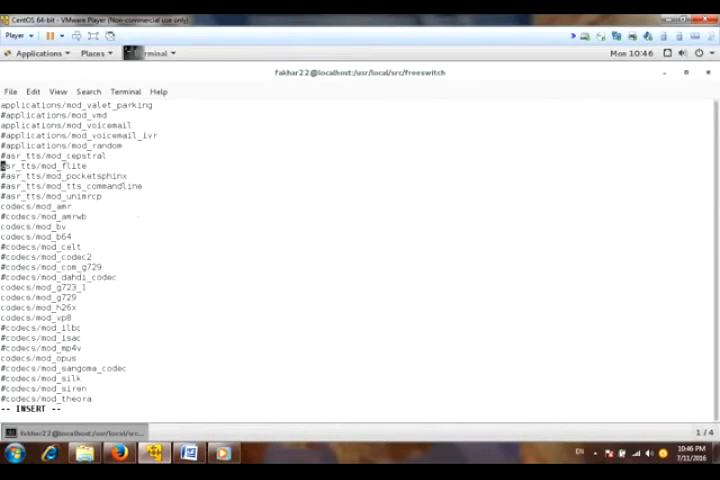
key("Escape")
type(":wq!")
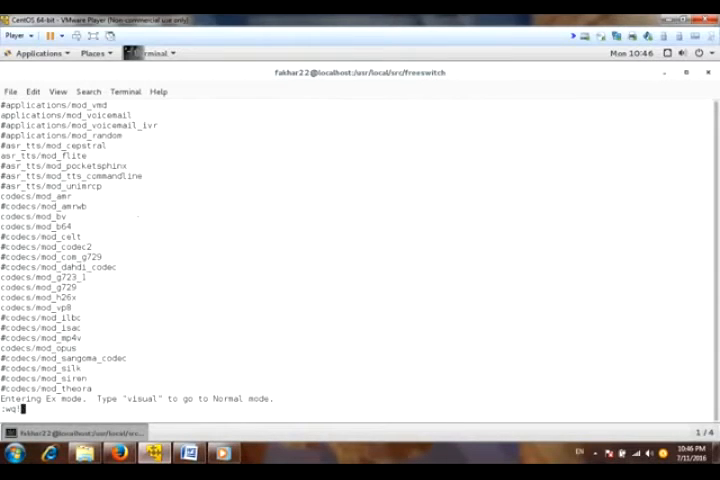
key("Return")
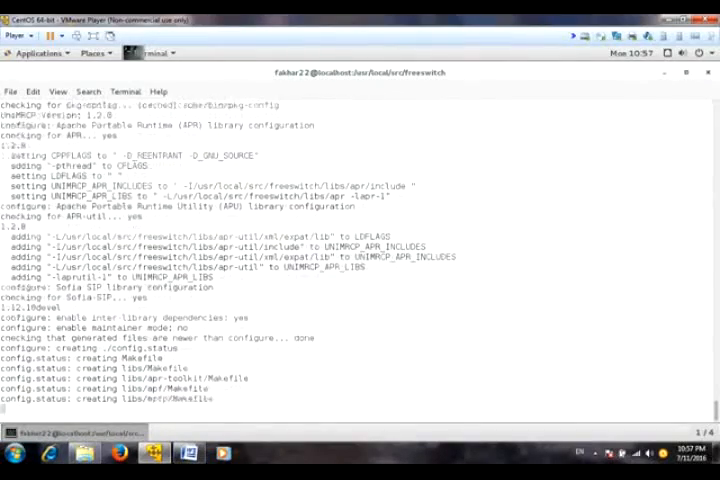
Scroll through the ./configure -C output down to the configuration summary of install locations.
scroll("down", 3)
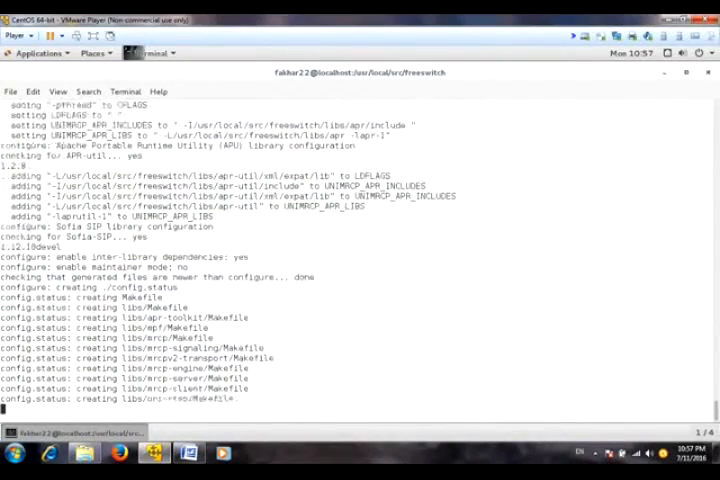
scroll("down", 3)
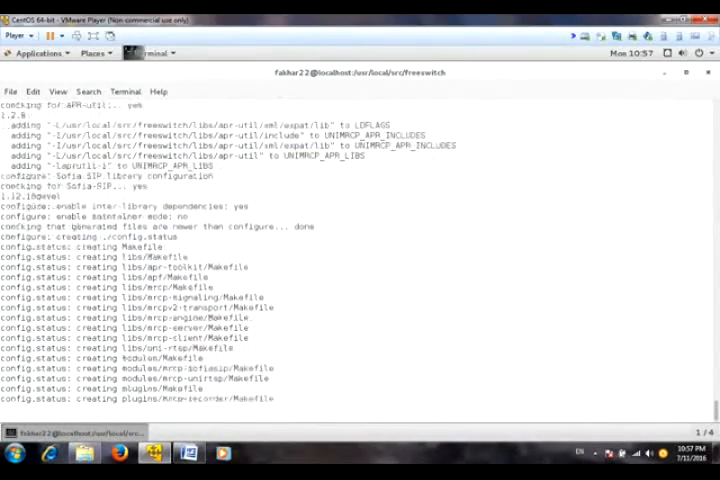
scroll("down", 3)
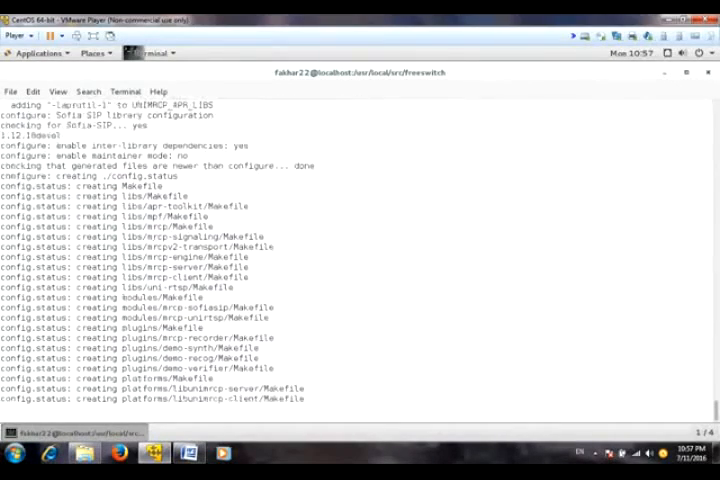
scroll("down", 3)
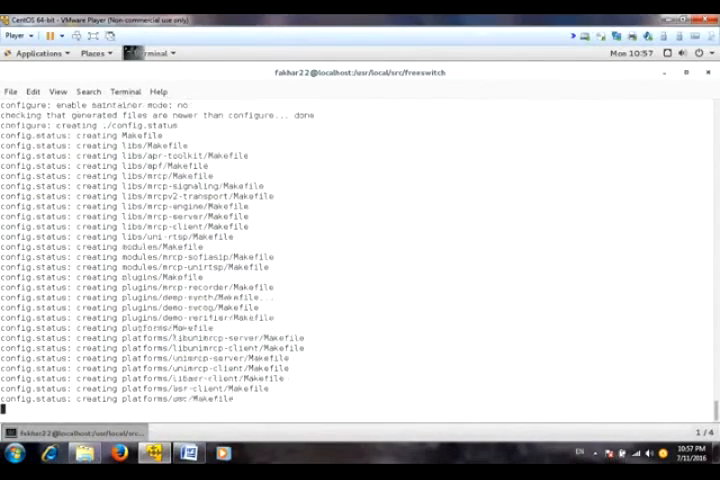
scroll("down", 3)
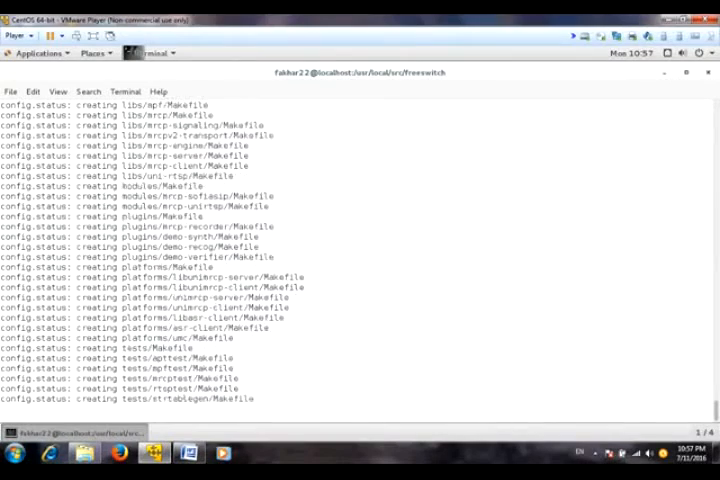
scroll("down", 3)
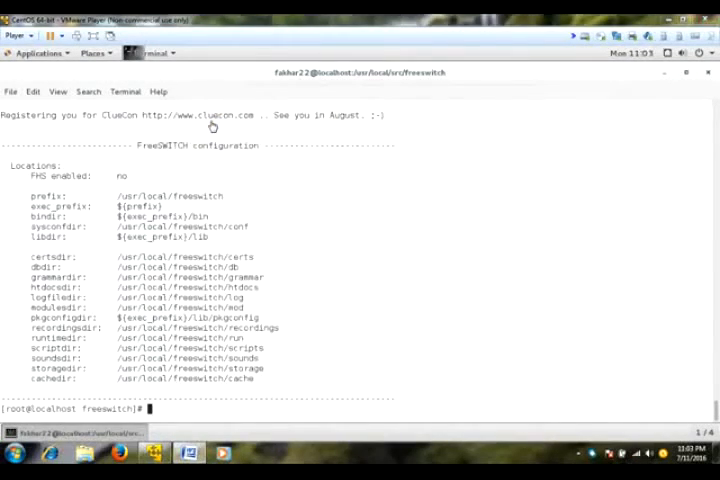
mouse_move(244, 300)
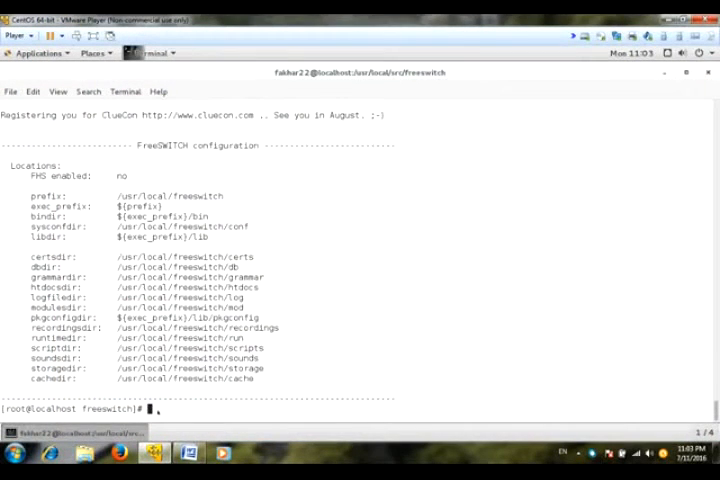
Run make && make install and follow the build until FreeSWITCH reports successful installation.
type("make && make install")
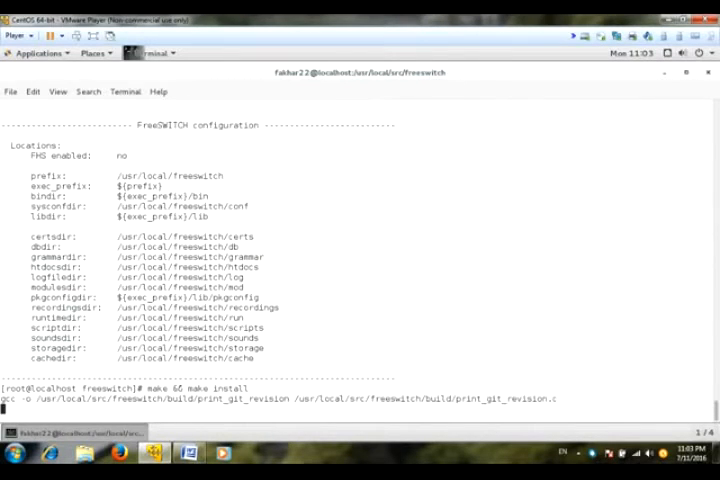
scroll("down", 3)
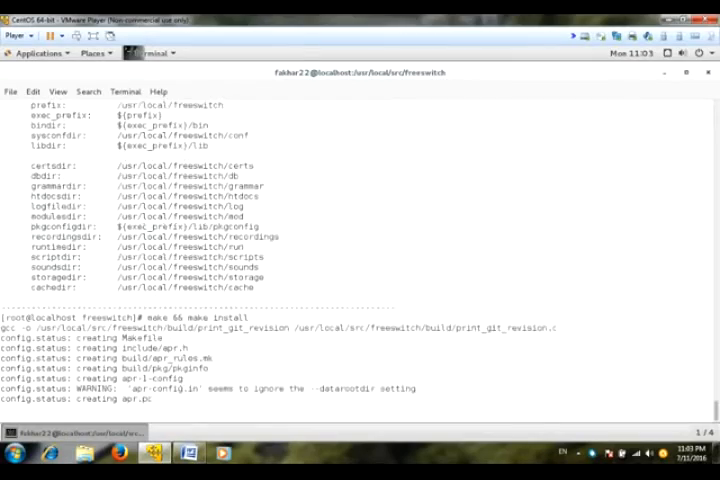
scroll("down", 3)
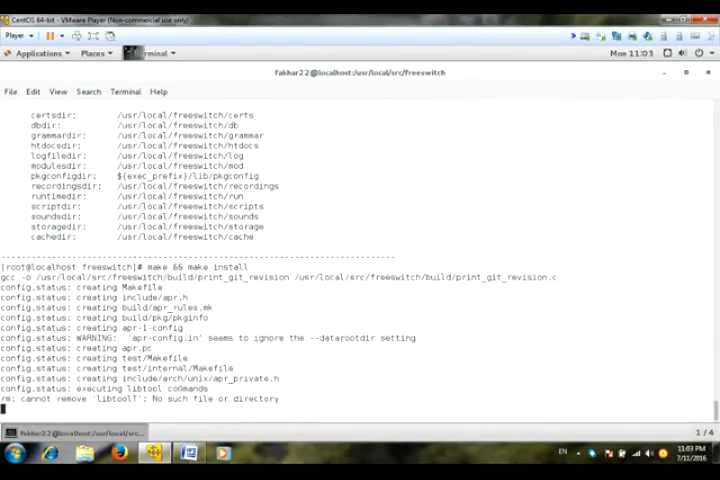
scroll("down", 3)
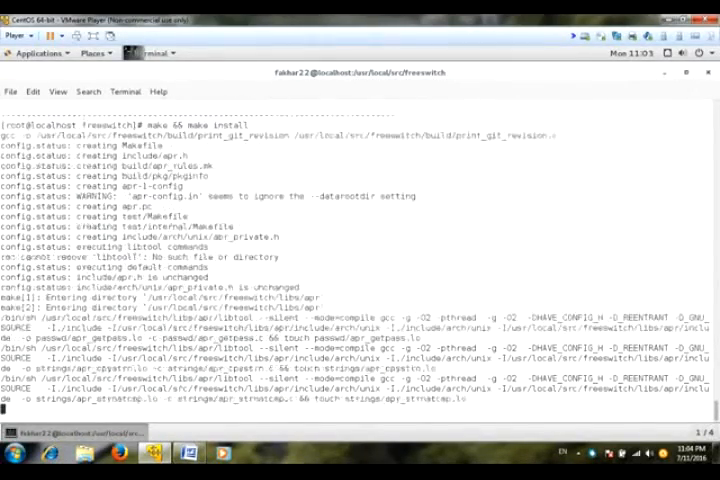
scroll("down", 3)
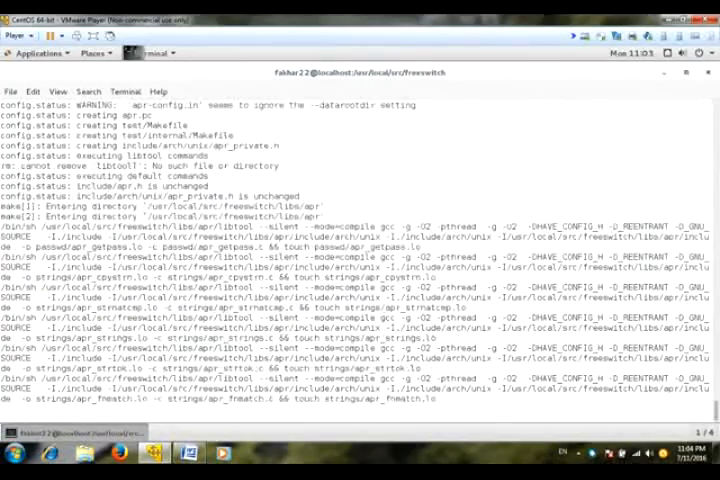
scroll("down", 3)
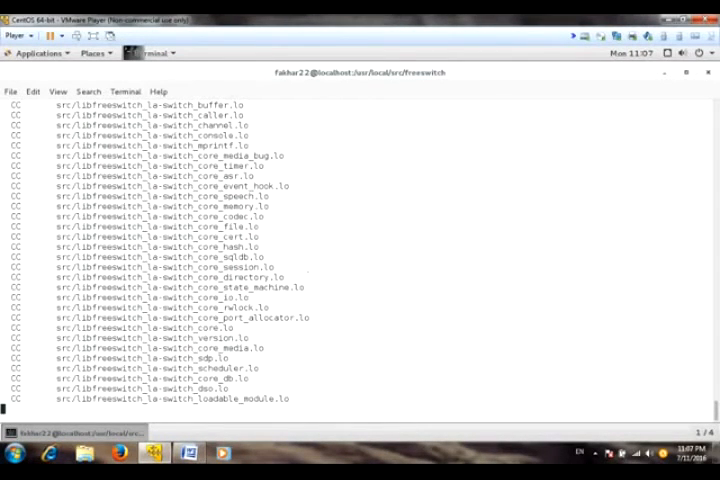
scroll("down", 3)
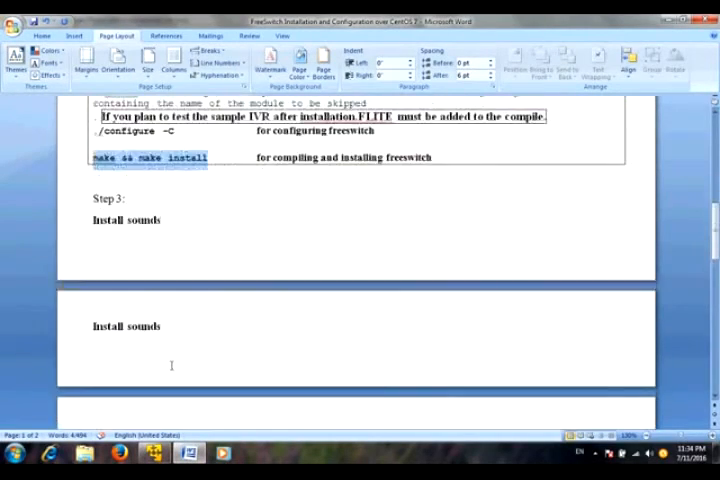
scroll("down", 3)
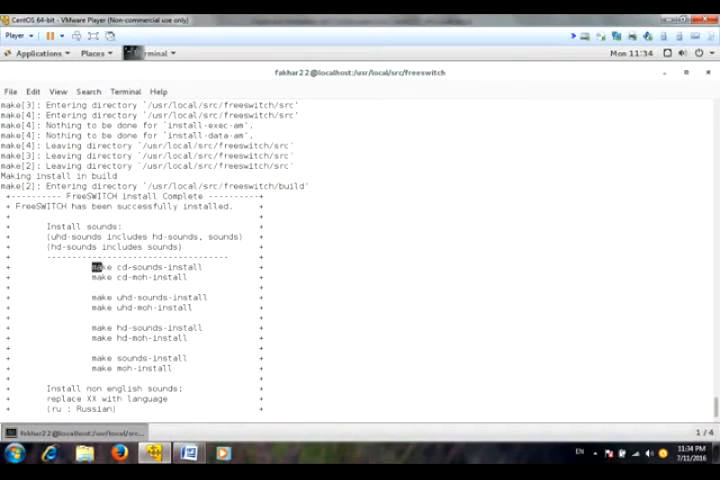
Run make cd-sounds-install for the English prompts, then copy make cd-moh-install from the guide.
double_click(144, 268)
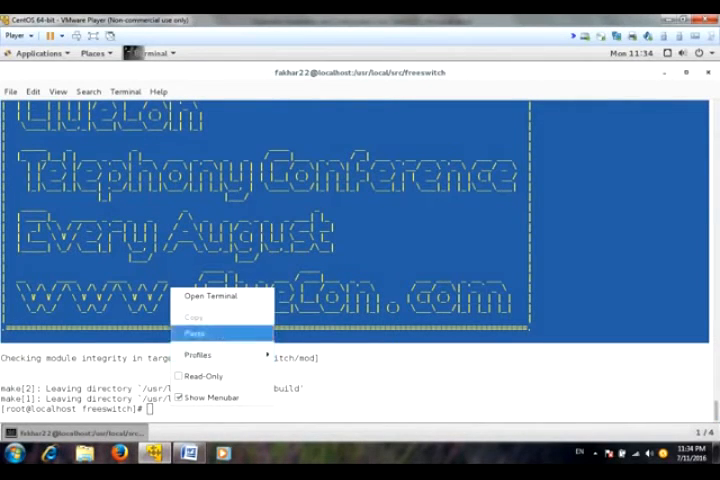
left_click(194, 332)
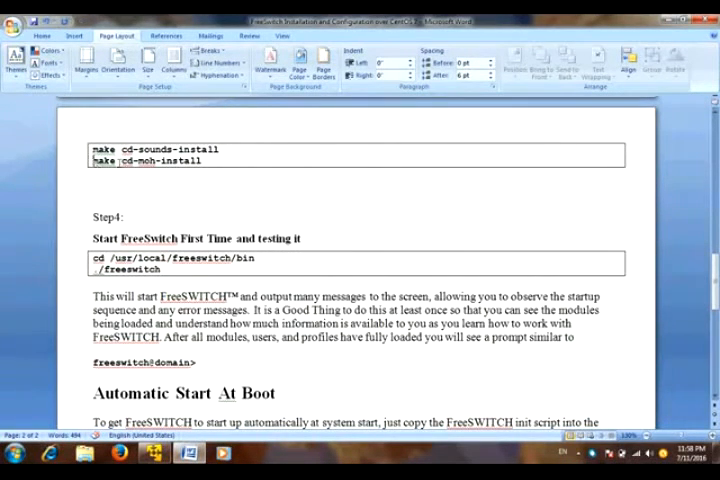
right_click(150, 160)
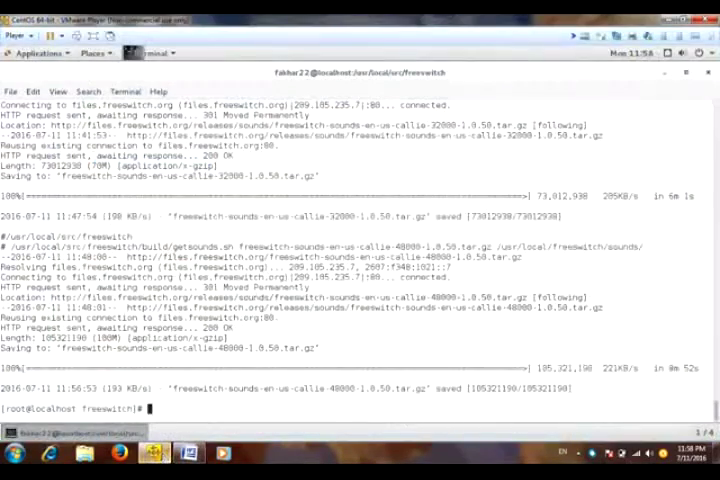
Install the music-on-hold sounds with make cd-moh-install.
type("make cd-moh-install")
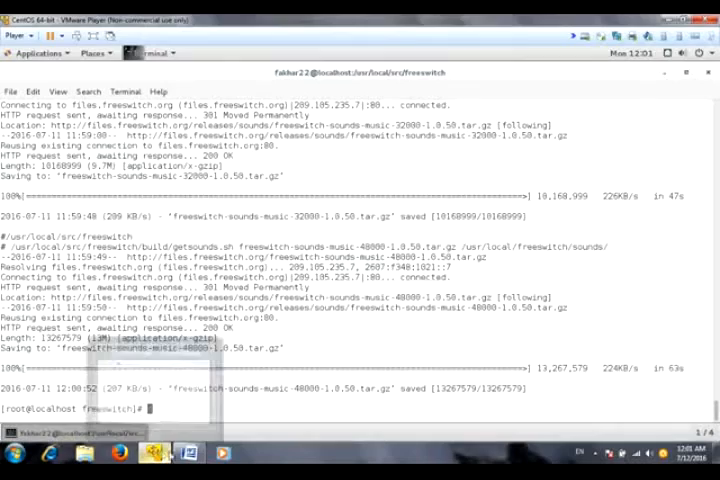
left_click(188, 456)
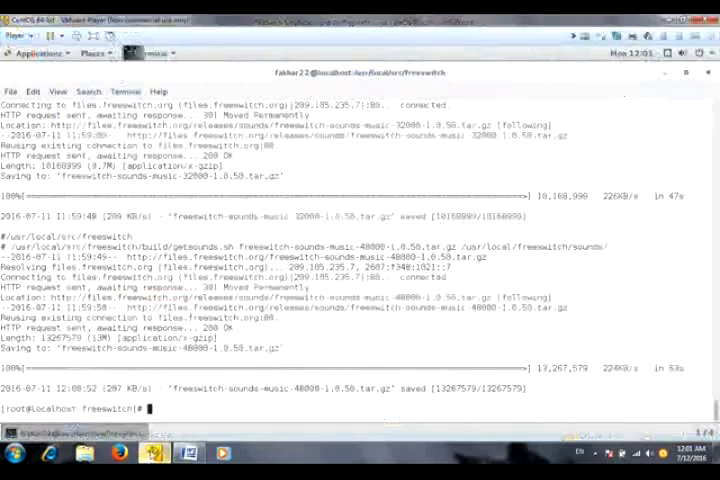
Change into /usr/local/freeswitch/bin and enter ./freeswitch at the prompt for the first start.
type("cd /usr/local/freeswitch/bin")
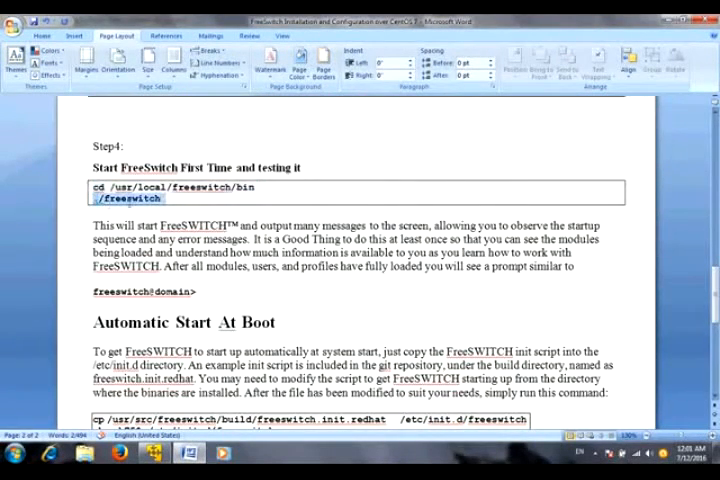
right_click(120, 198)
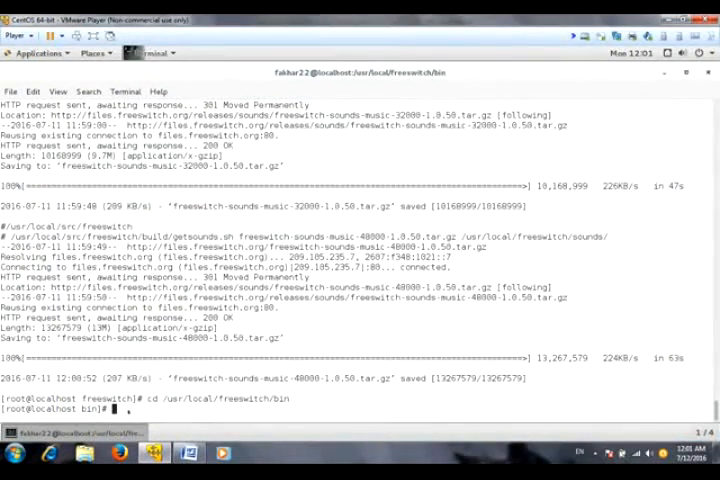
type("./freeswitch")
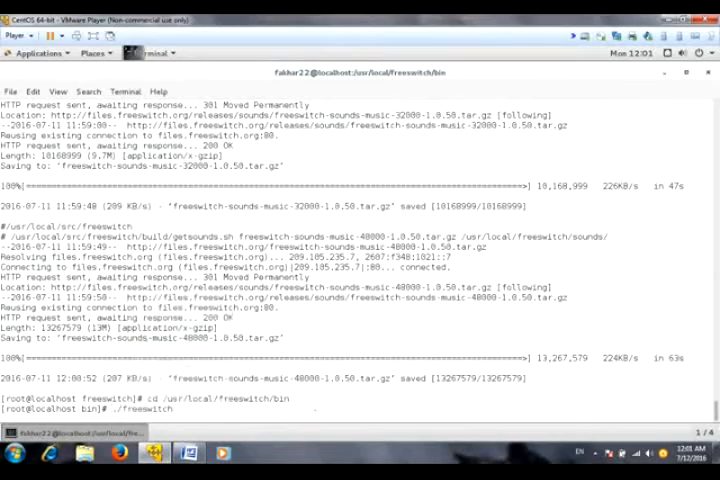